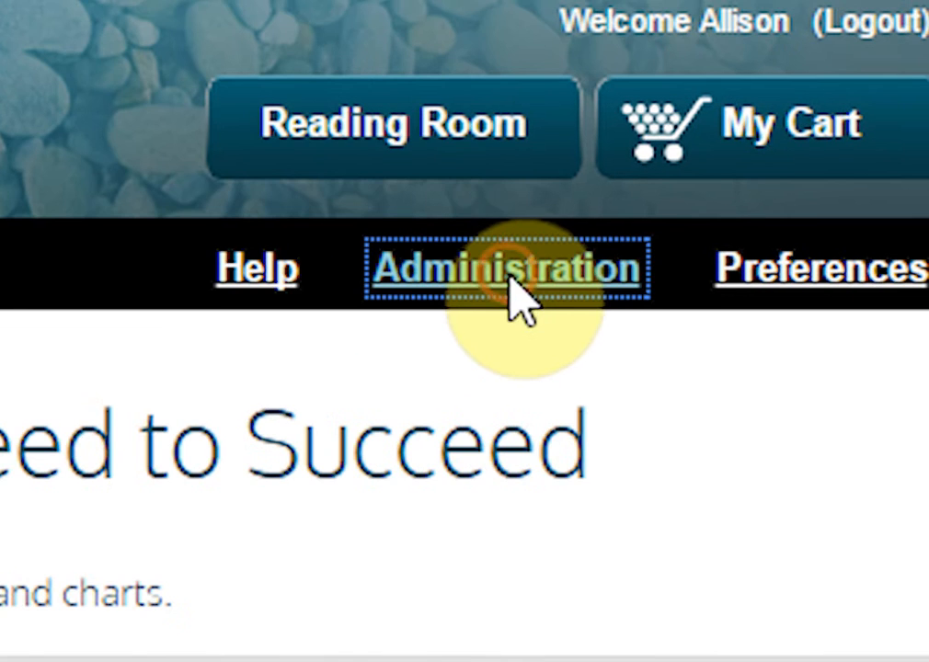
Go to Account Administration, landing on the Manage Users list
left_click(504, 268)
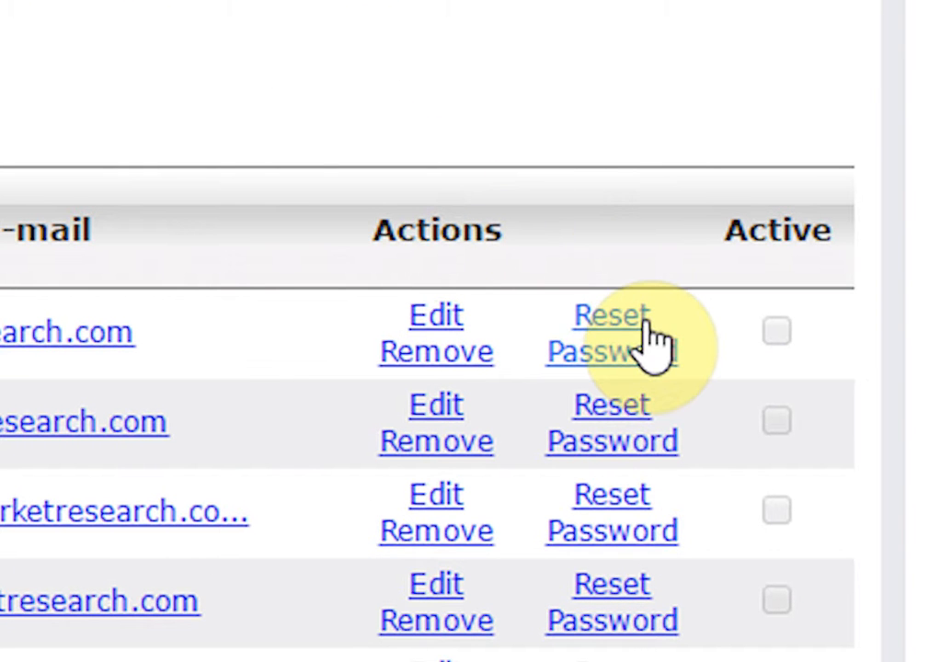
mouse_move(648, 239)
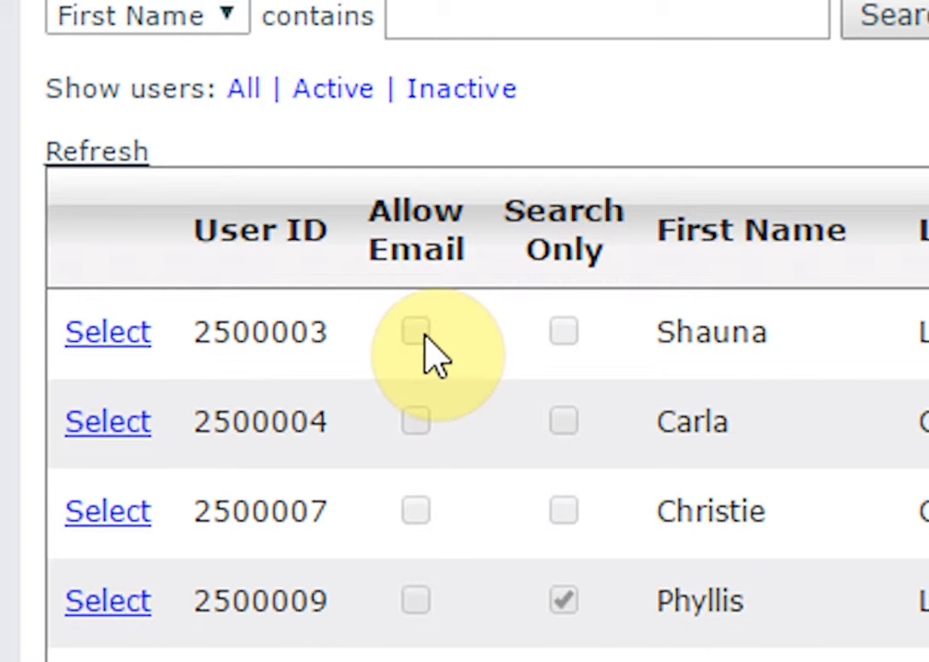
mouse_move(427, 358)
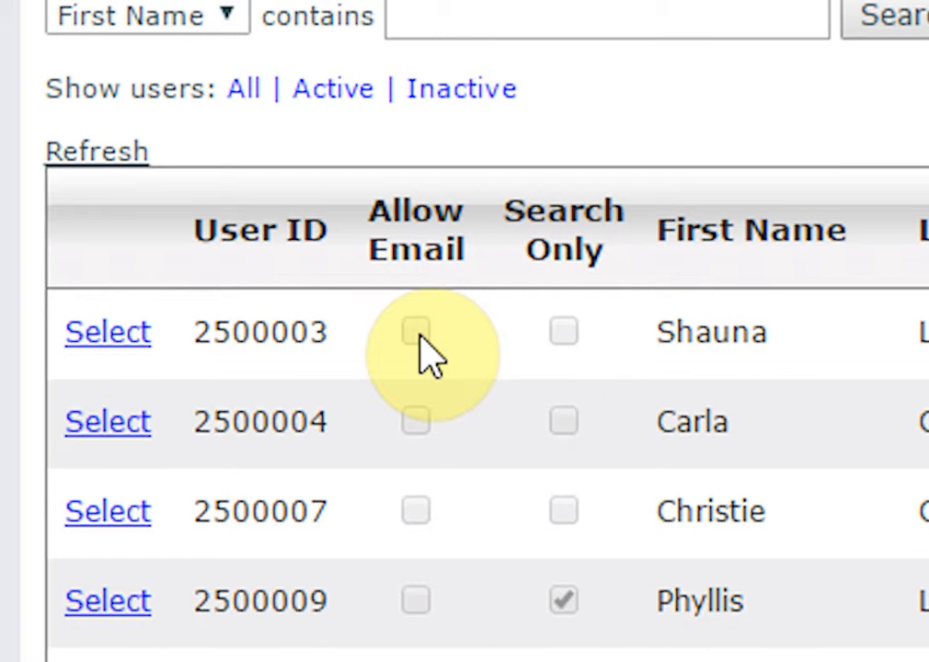
mouse_move(543, 377)
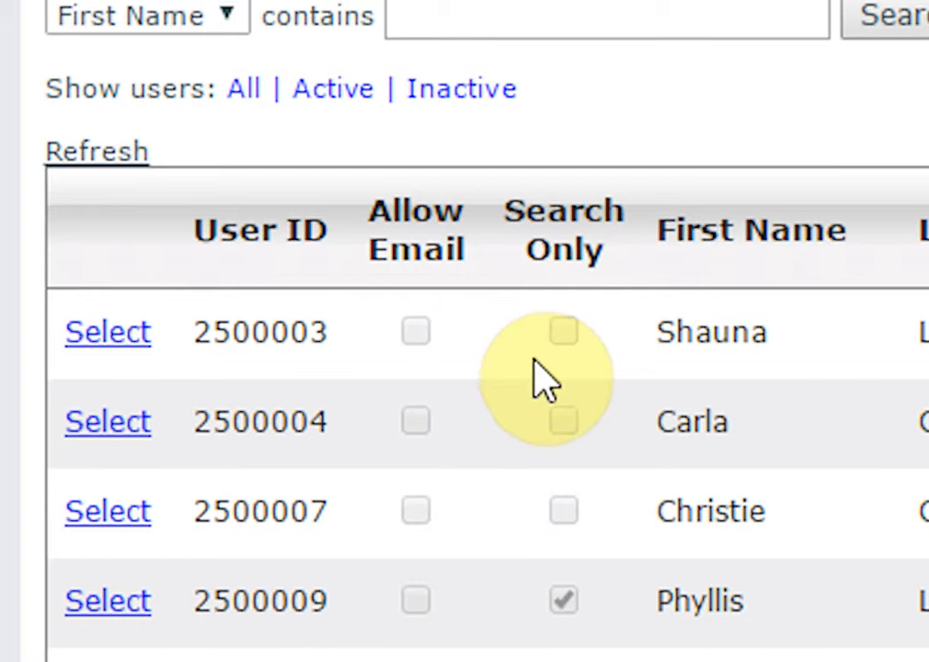
mouse_move(580, 359)
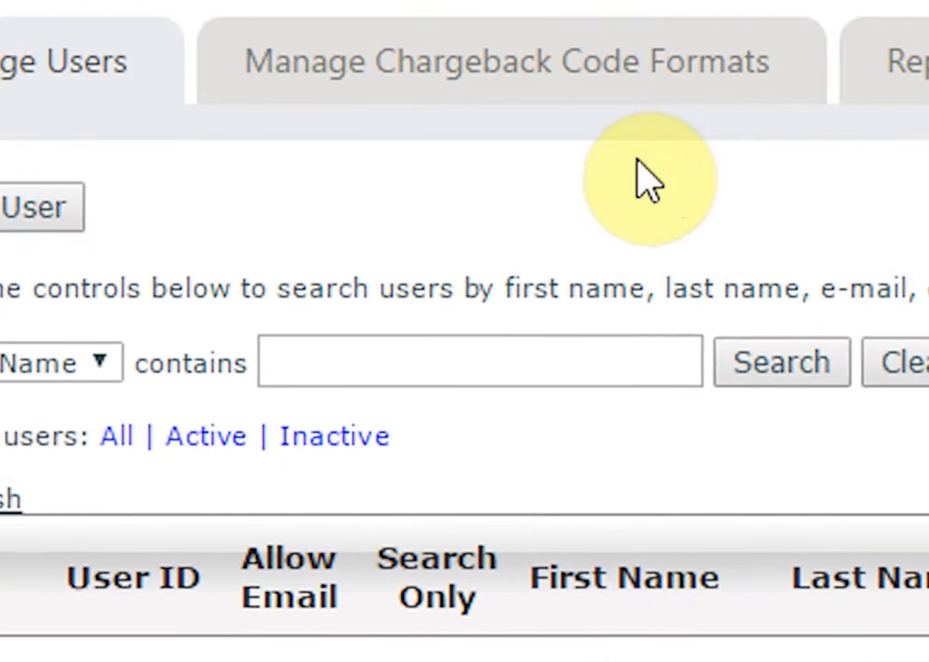
Make the chargeback code format settings editable, review the Add Chargeback Code Format dialog and close it
left_click(507, 61)
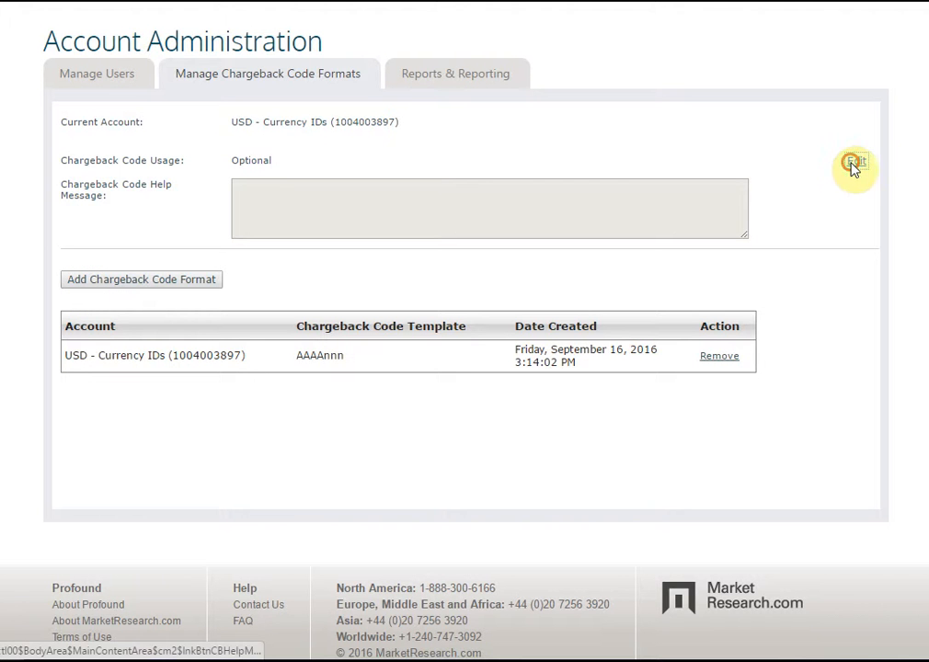
left_click(854, 161)
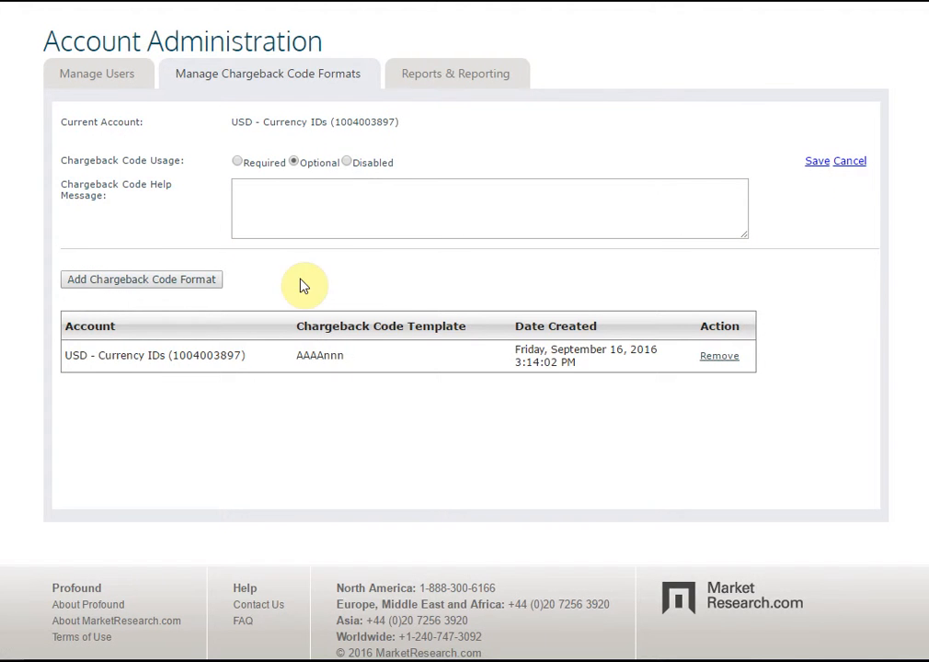
left_click(140, 280)
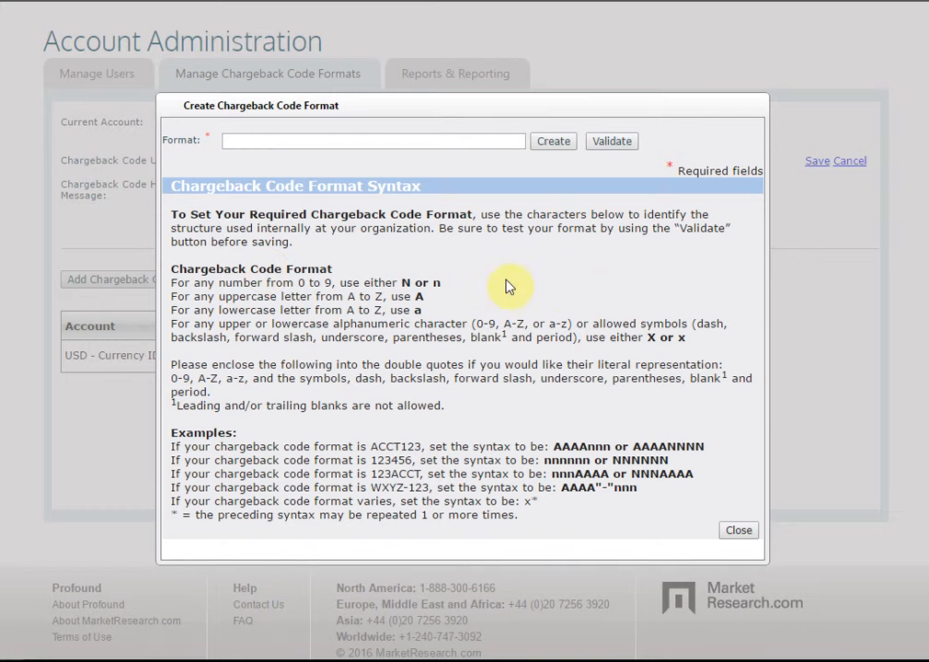
mouse_move(598, 294)
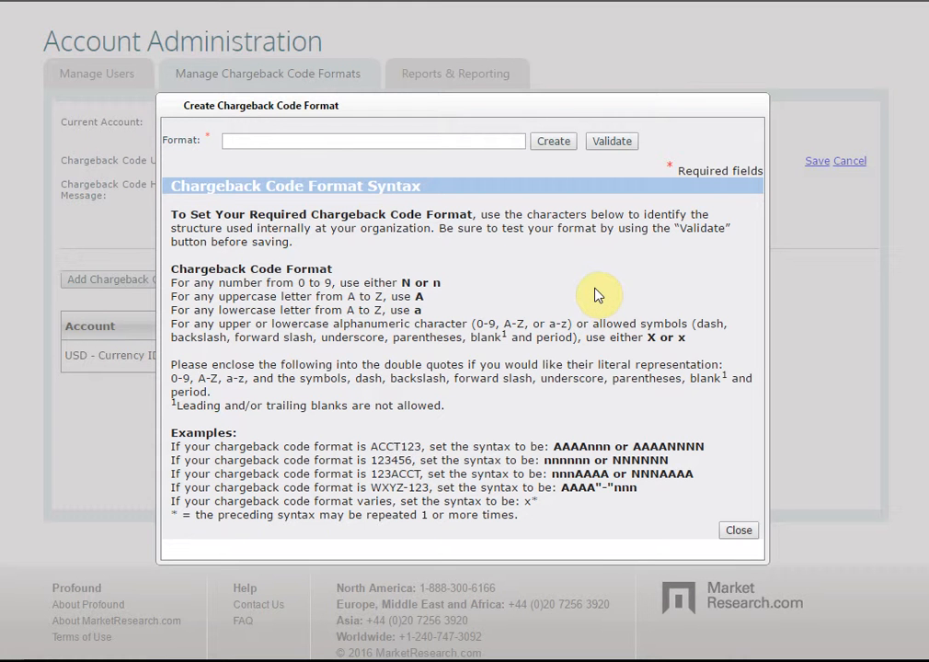
left_click(736, 530)
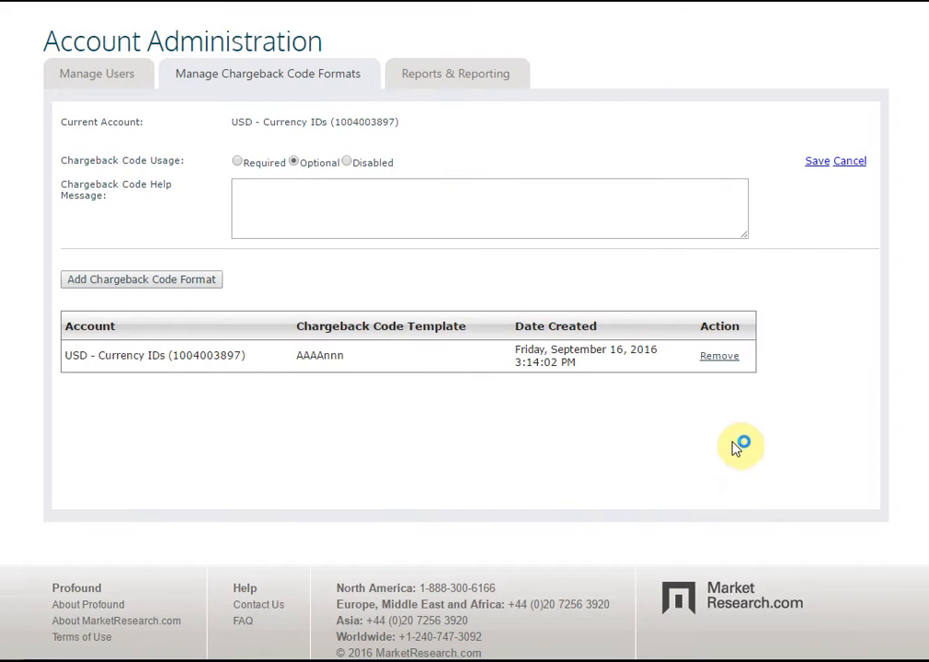
Navigate through Reports & Reporting to the Usage Reporting page
left_click(456, 73)
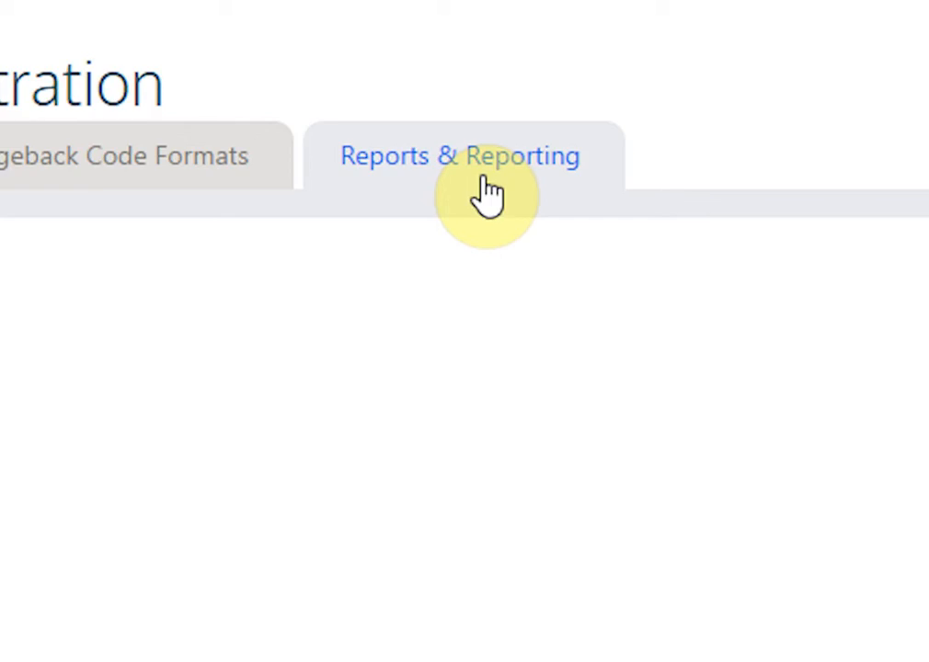
left_click(482, 157)
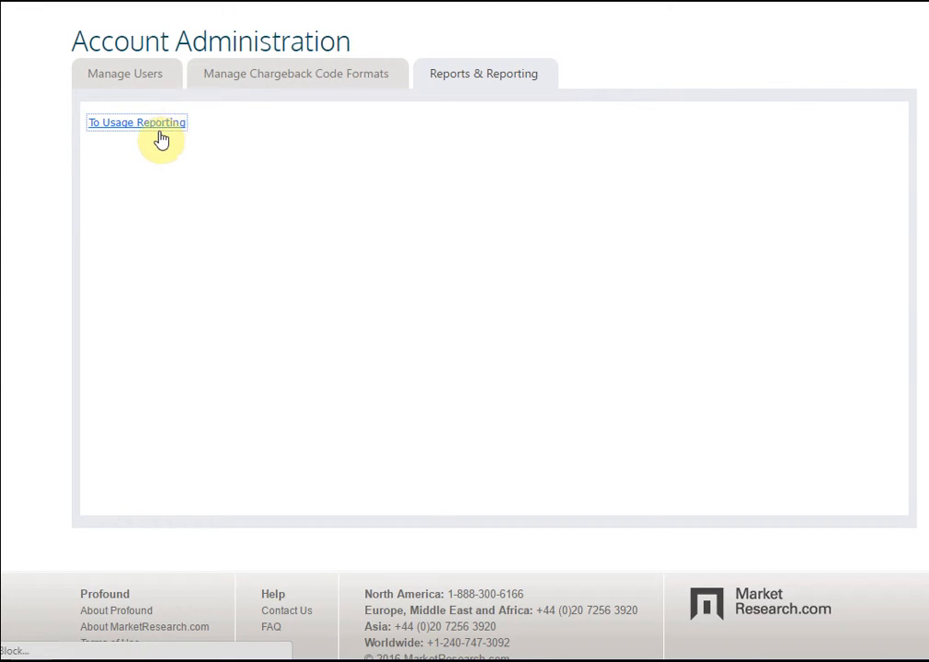
left_click(136, 121)
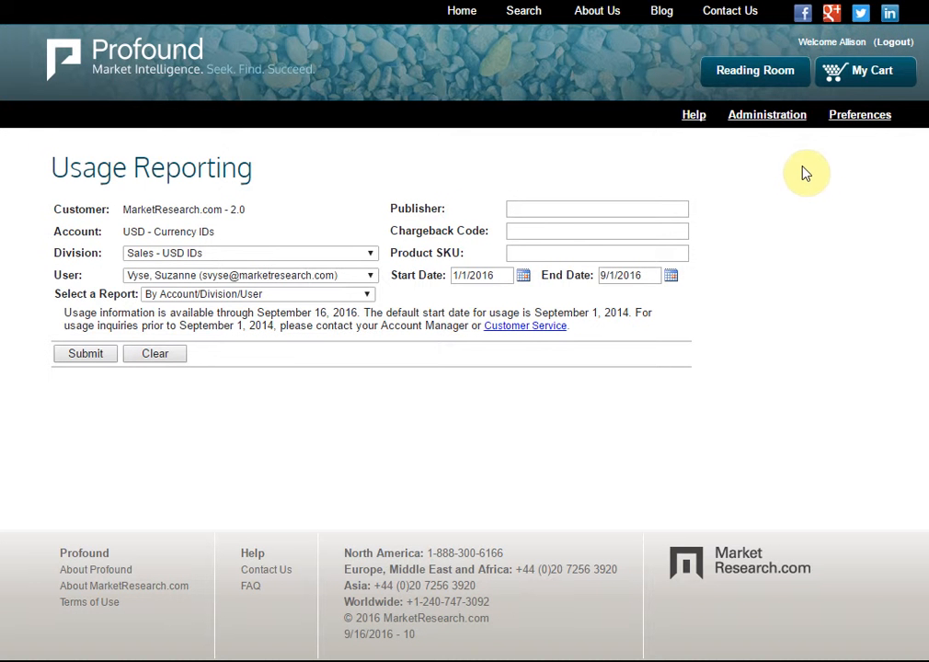
Filter by publisher Kalorama Information and submit to generate the transaction usage report
left_click(596, 208)
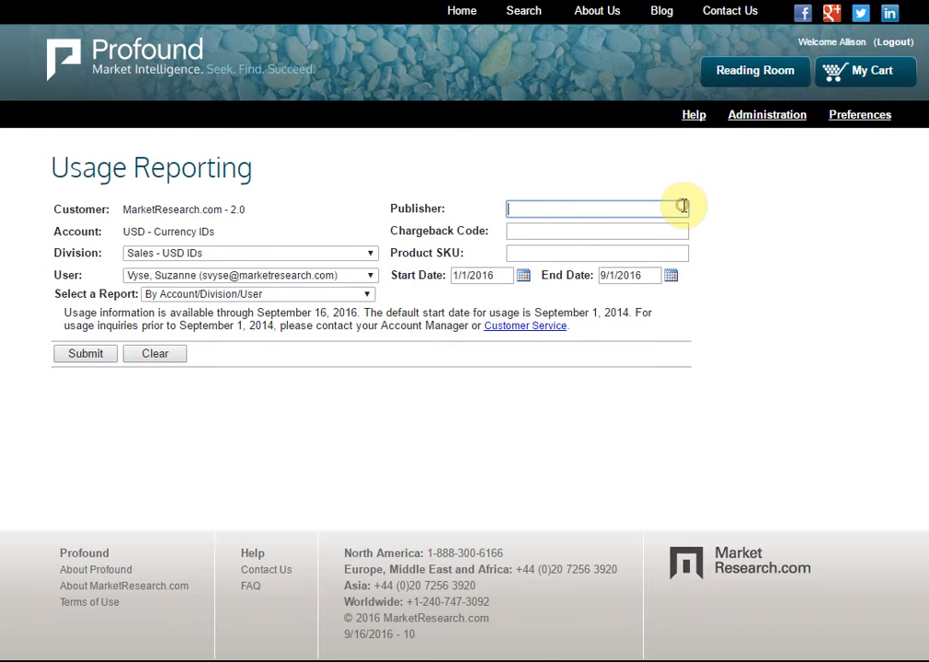
type("Kalorama Information")
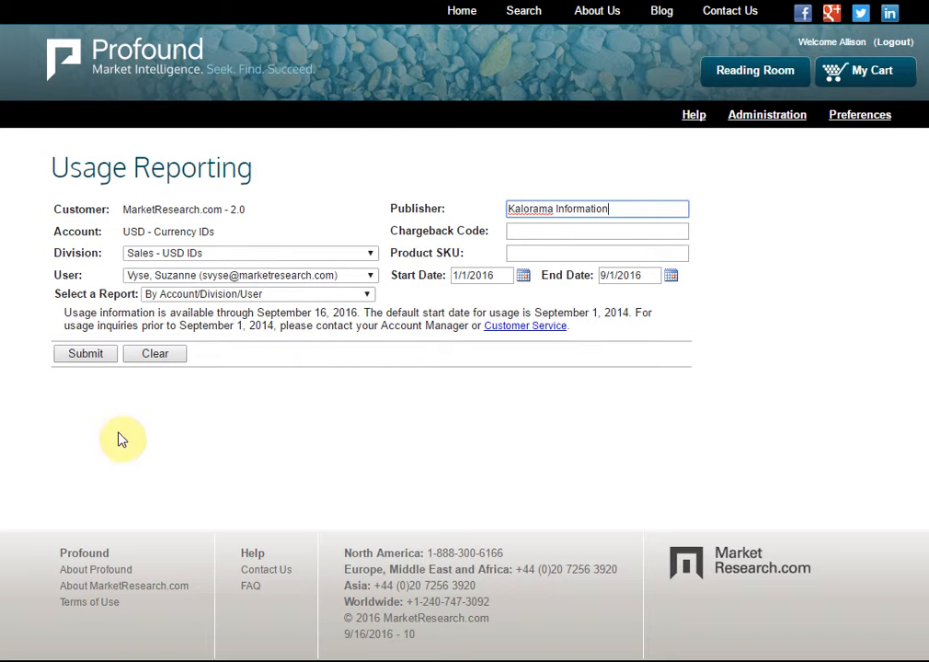
left_click(84, 354)
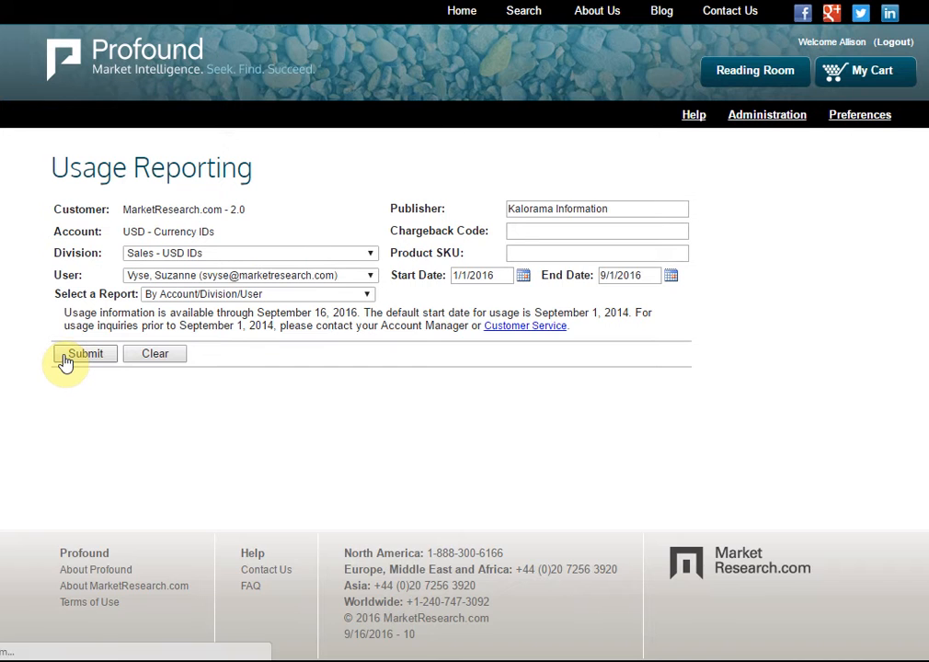
left_click(84, 353)
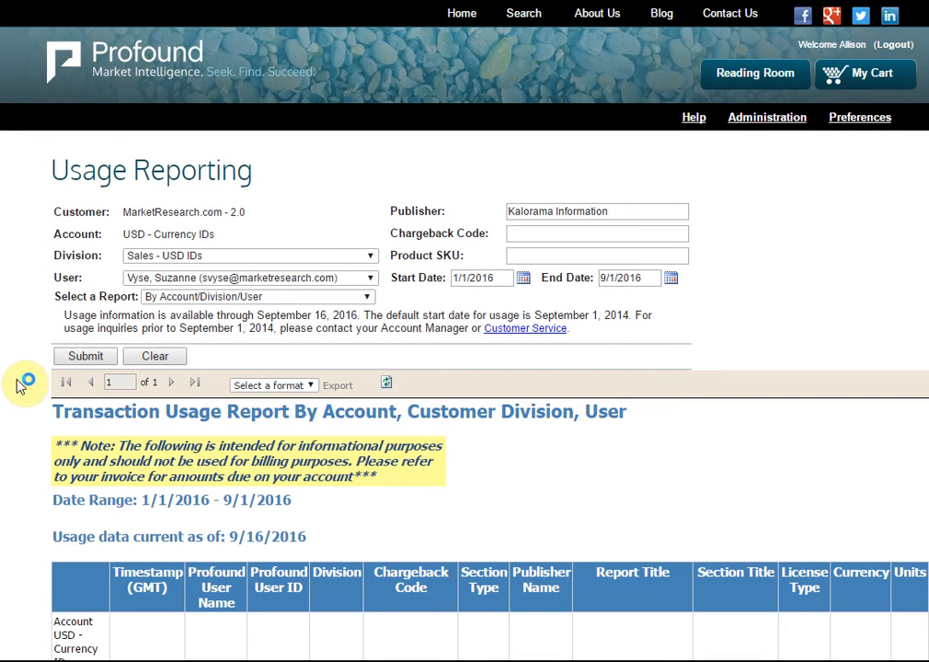
scroll("down", 3)
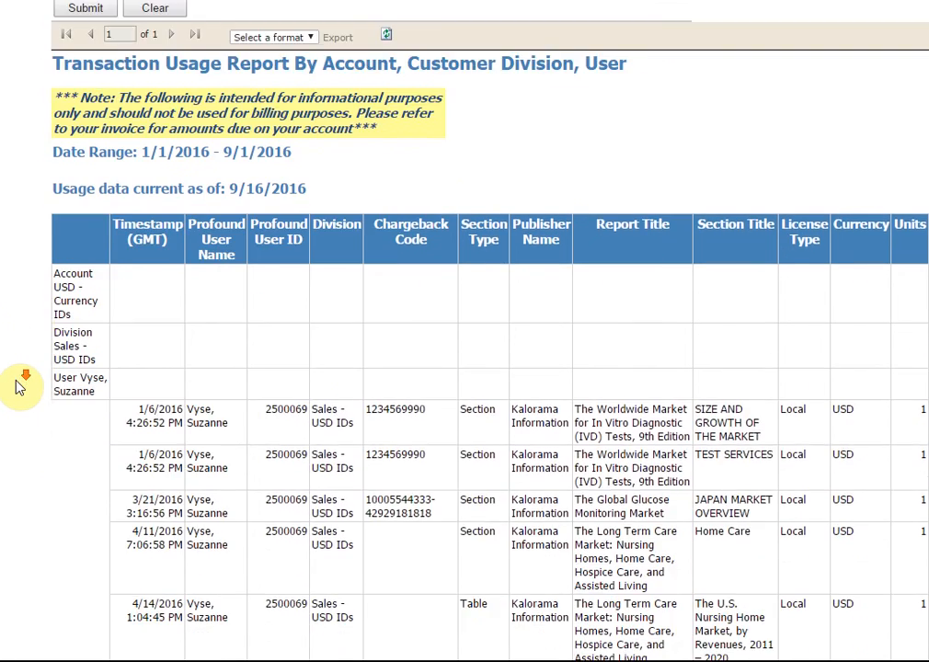